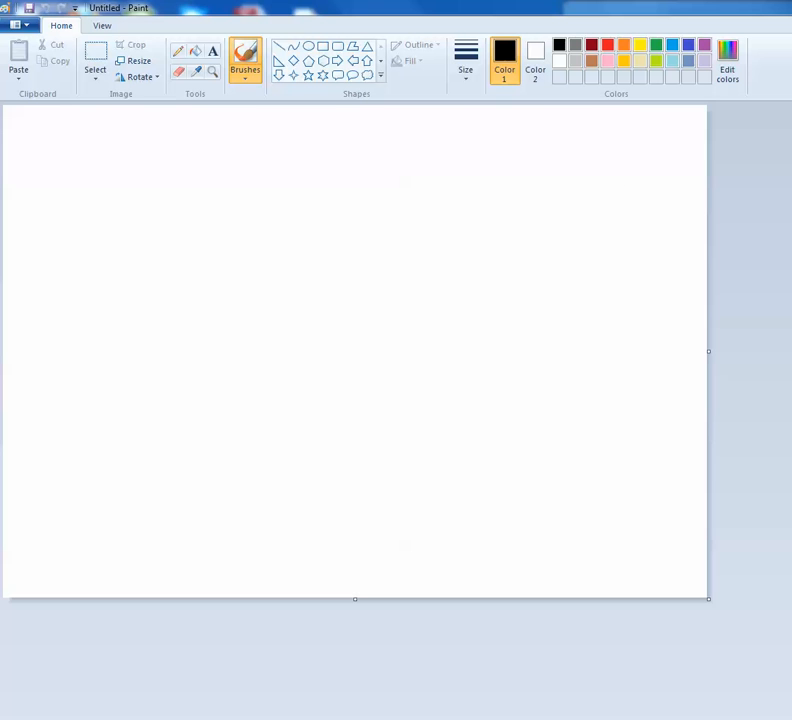
pyautogui.moveTo(175, 84)
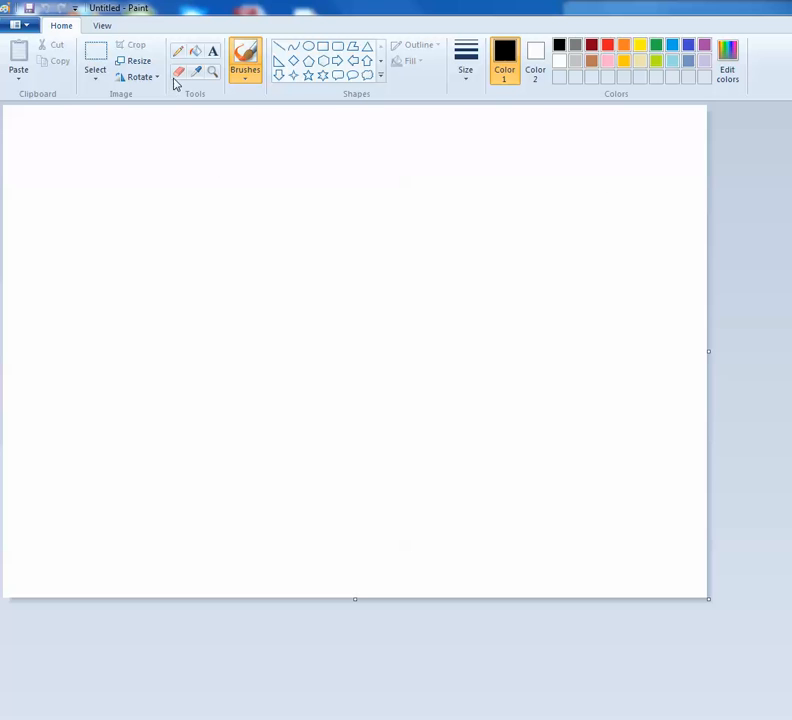
pyautogui.moveTo(178, 37)
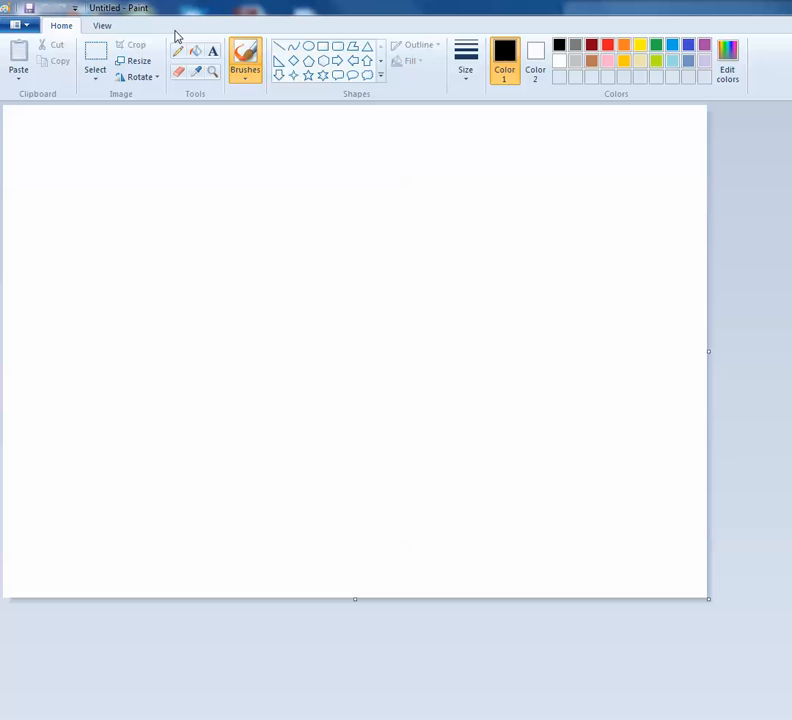
pyautogui.moveTo(179, 51)
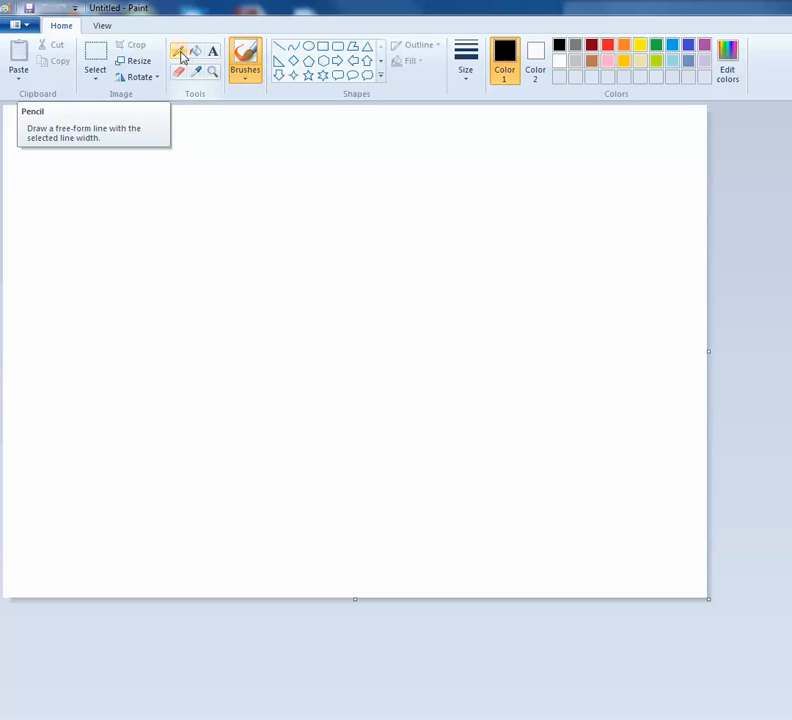
pyautogui.moveTo(195, 57)
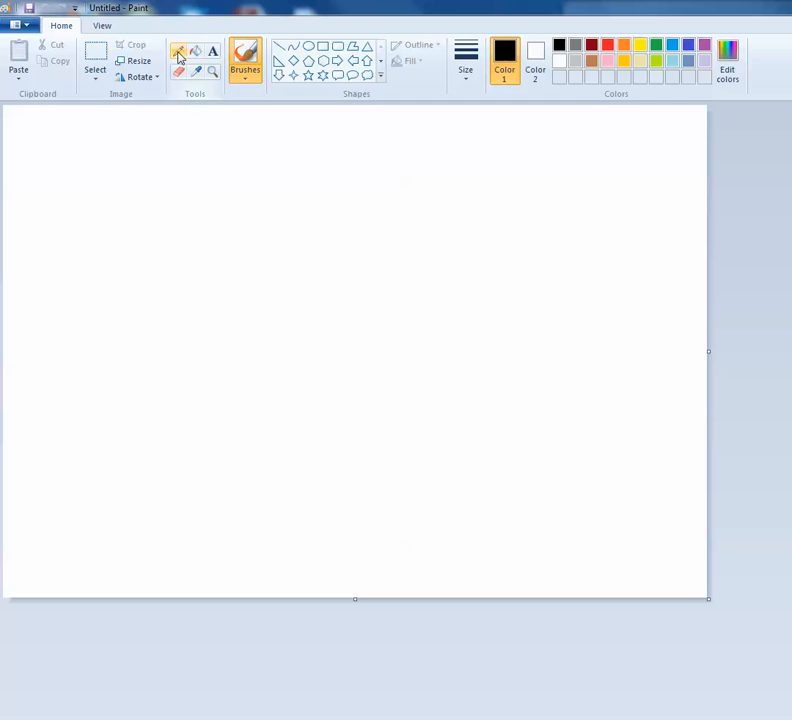
# Step: Try the Fill tool briefly, then return to the Pencil with red as the drawing colour
pyautogui.click(178, 51)
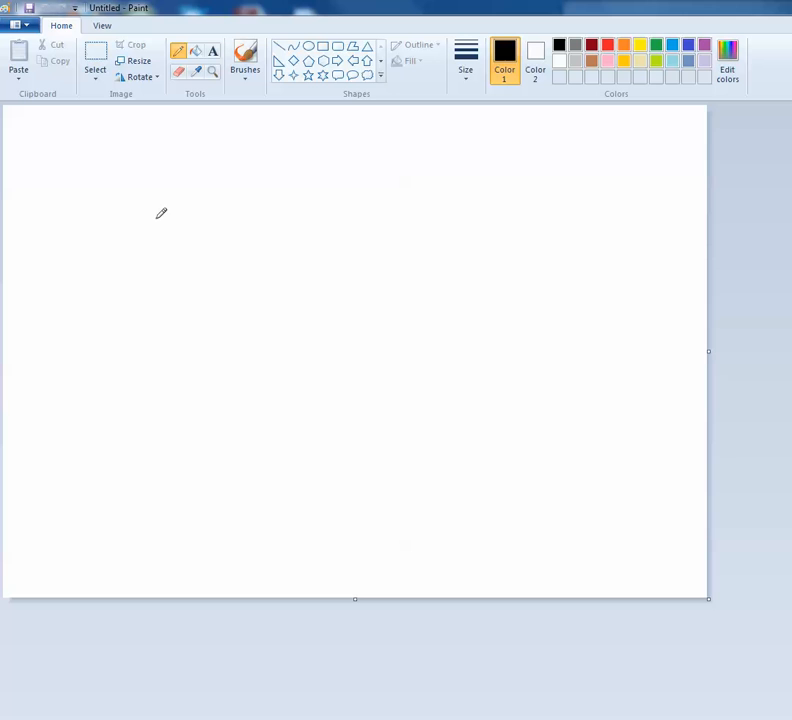
pyautogui.moveTo(160, 210); pyautogui.dragTo(160, 215)
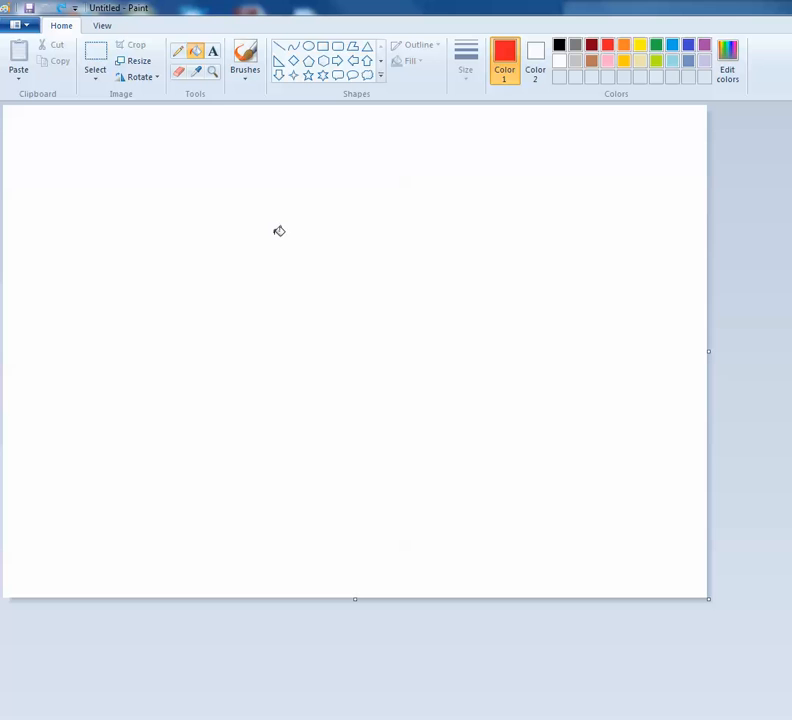
pyautogui.click(179, 51)
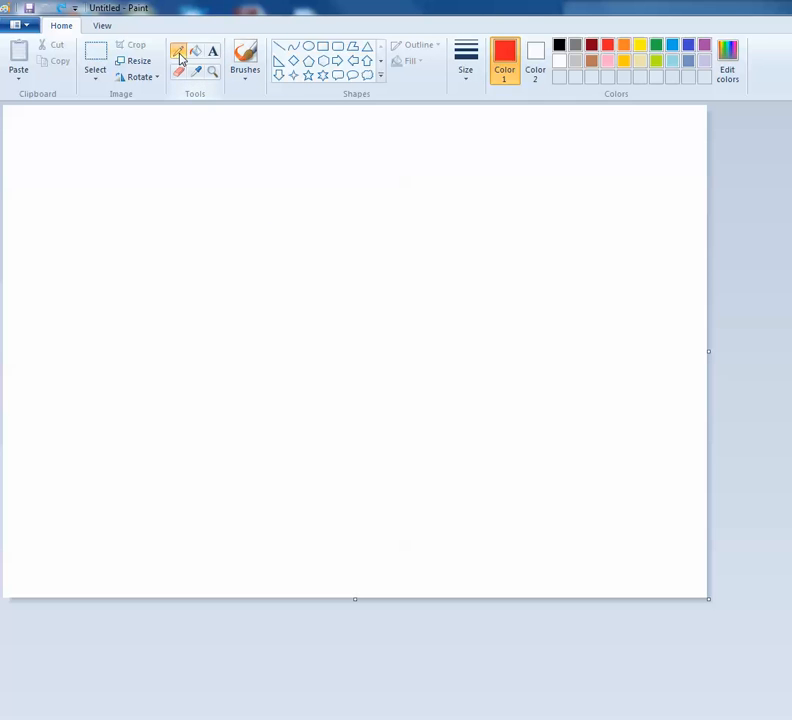
# Step: Pick brown and outline the trunk's left edge, base and right edge
pyautogui.click(178, 51)
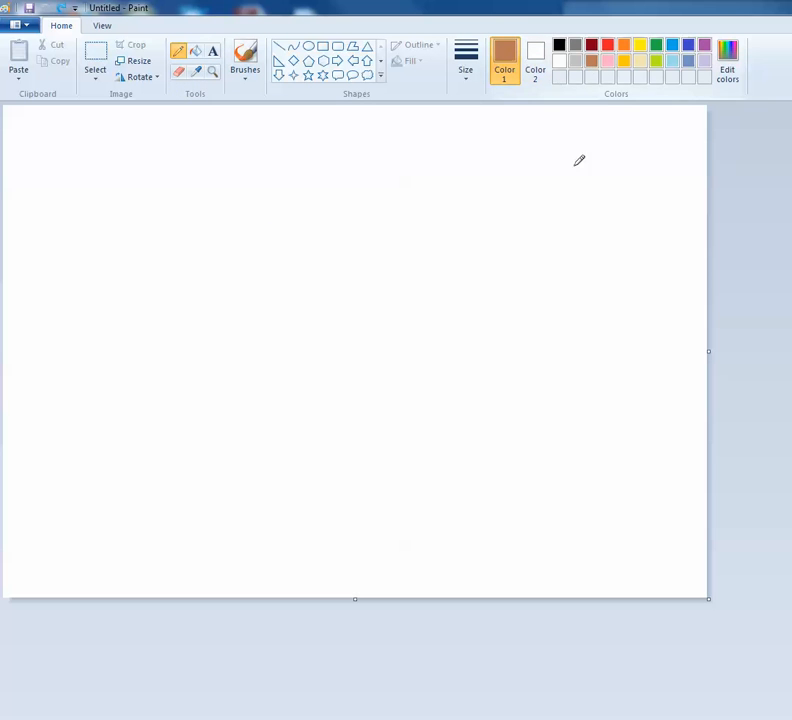
pyautogui.moveTo(263, 312)
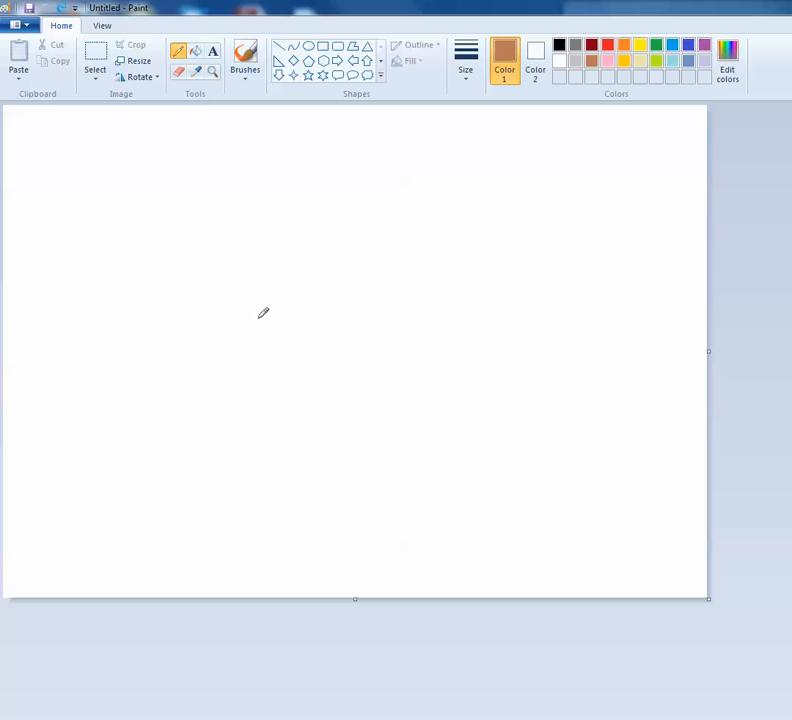
pyautogui.moveTo(270, 281)
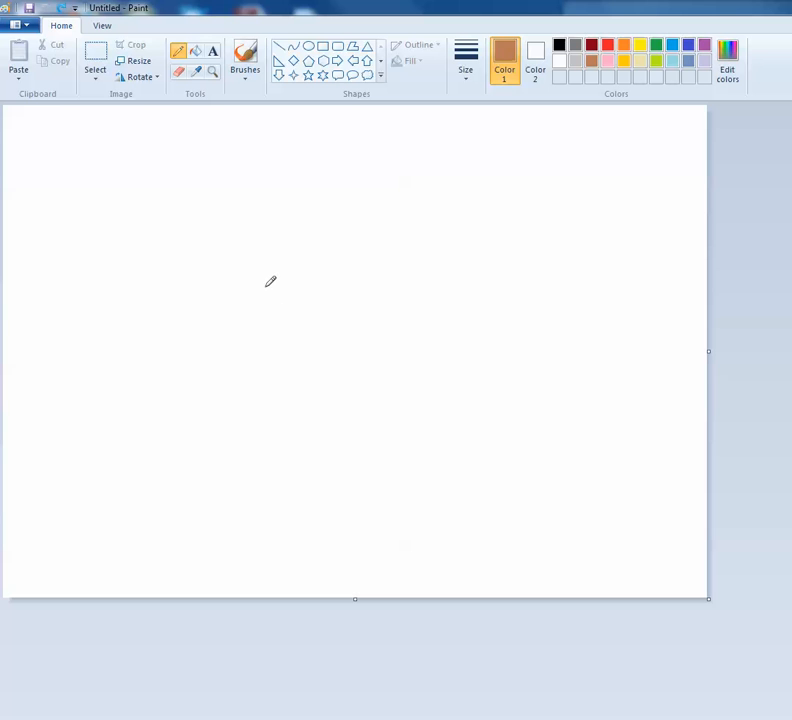
pyautogui.moveTo(271, 297)
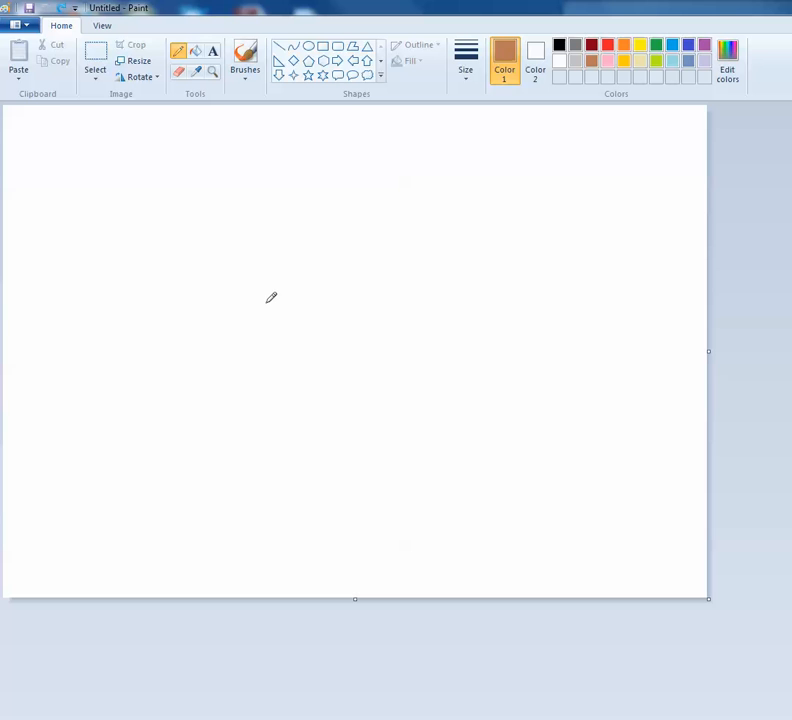
pyautogui.moveTo(267, 300); pyautogui.dragTo(288, 363)
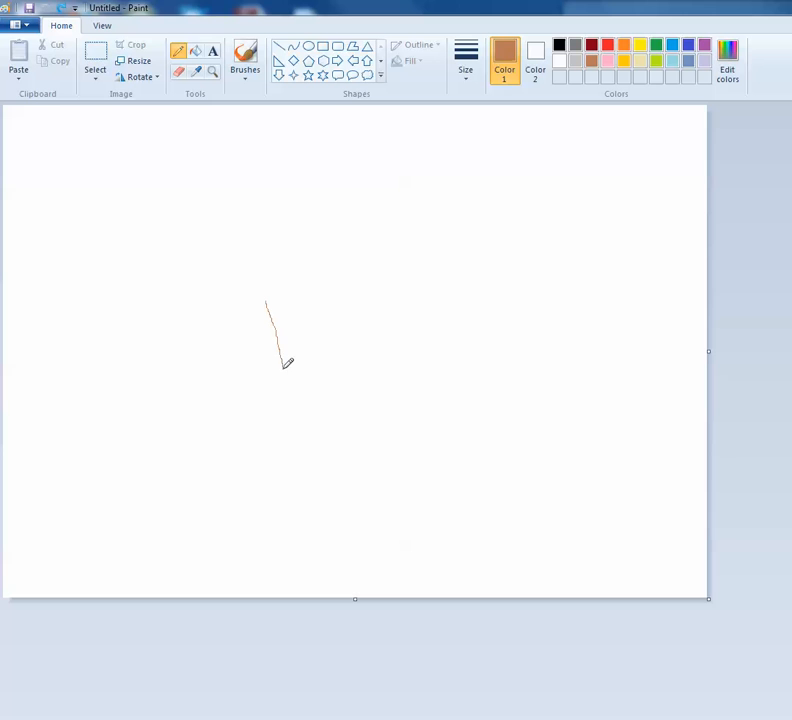
pyautogui.moveTo(280, 365); pyautogui.dragTo(290, 528)
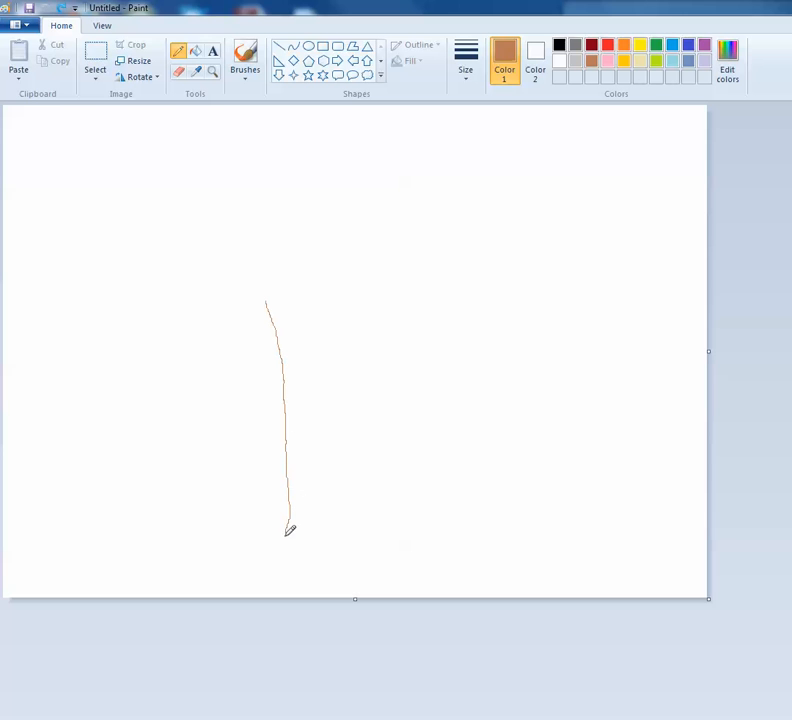
pyautogui.moveTo(287, 528); pyautogui.dragTo(352, 525)
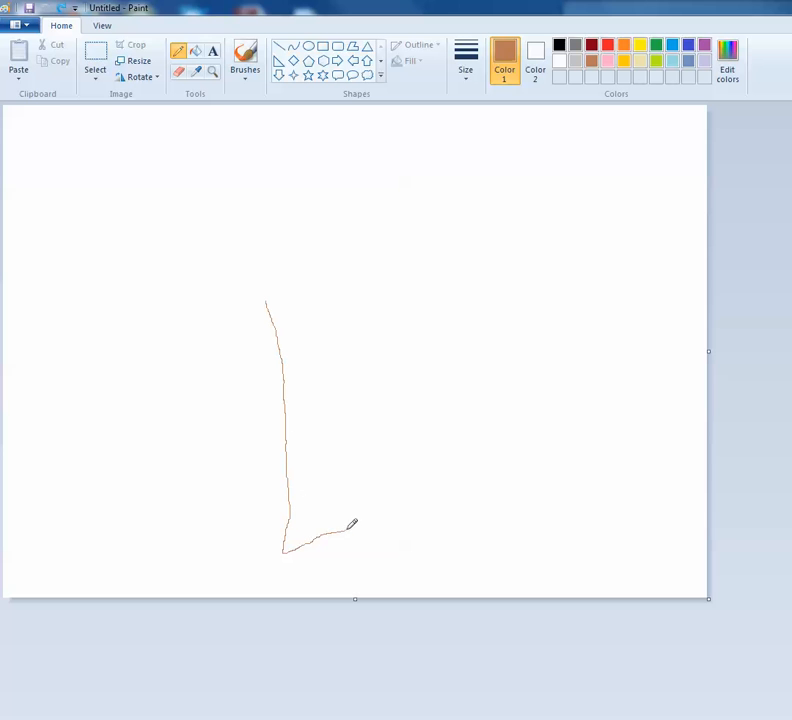
pyautogui.moveTo(342, 520); pyautogui.dragTo(347, 470)
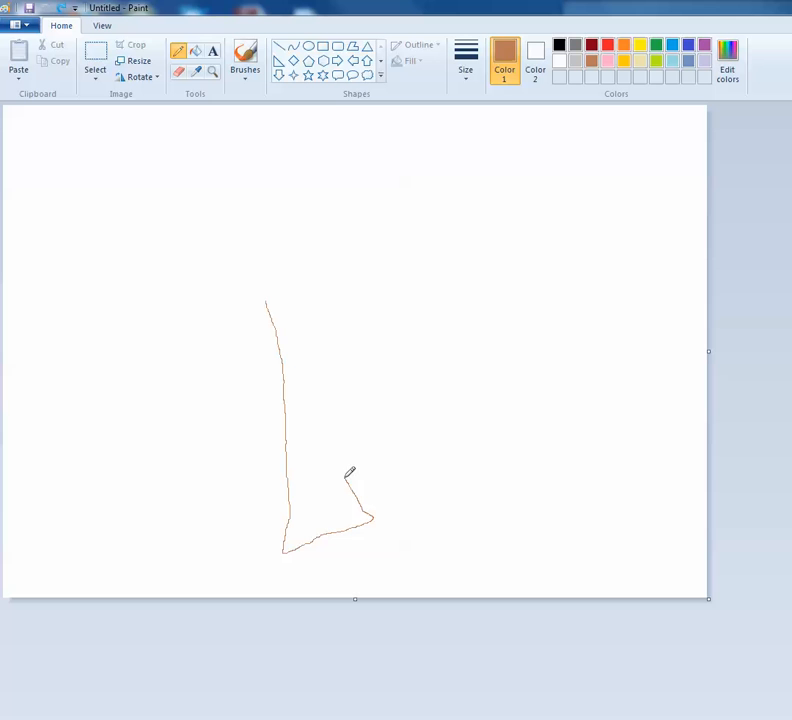
pyautogui.moveTo(353, 478); pyautogui.dragTo(318, 363)
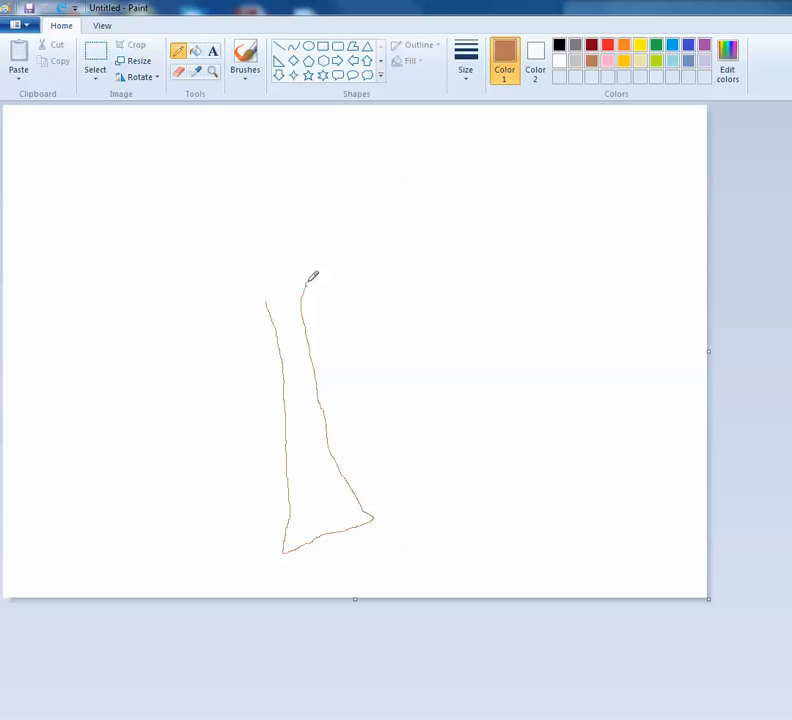
# Step: Outline the pointed right branch with an upward twig
pyautogui.moveTo(312, 277); pyautogui.dragTo(400, 232)
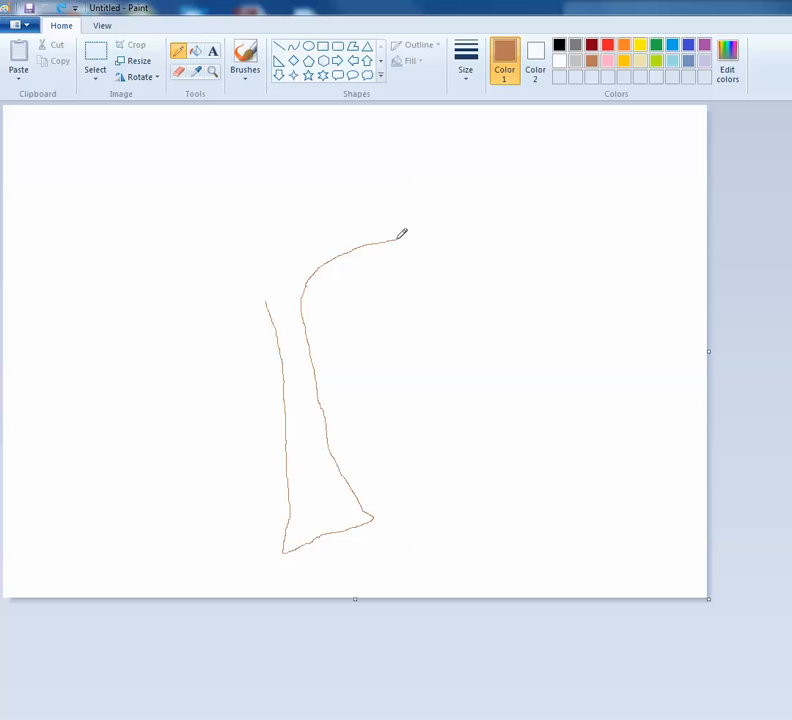
pyautogui.moveTo(400, 233); pyautogui.dragTo(483, 195)
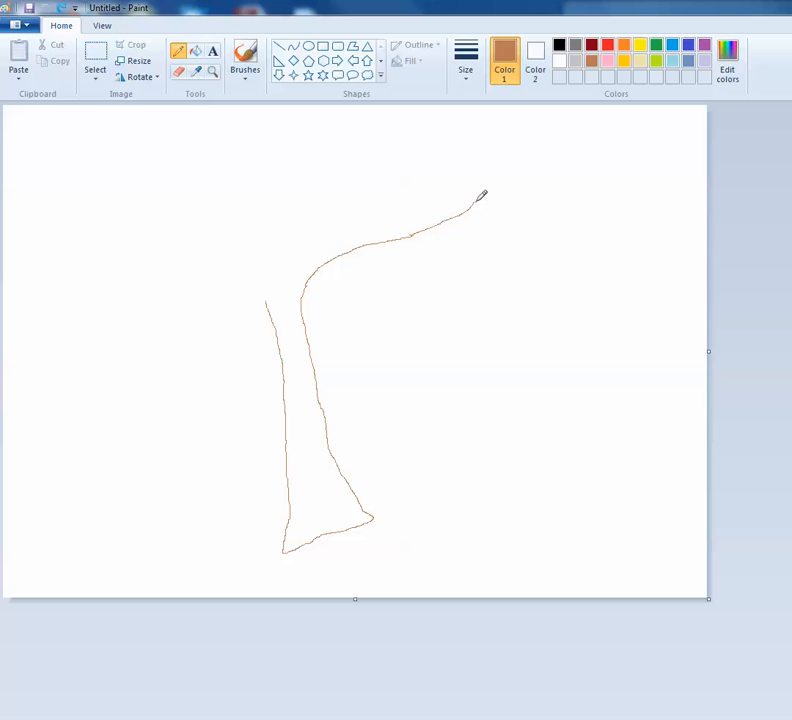
pyautogui.moveTo(483, 195); pyautogui.dragTo(510, 200)
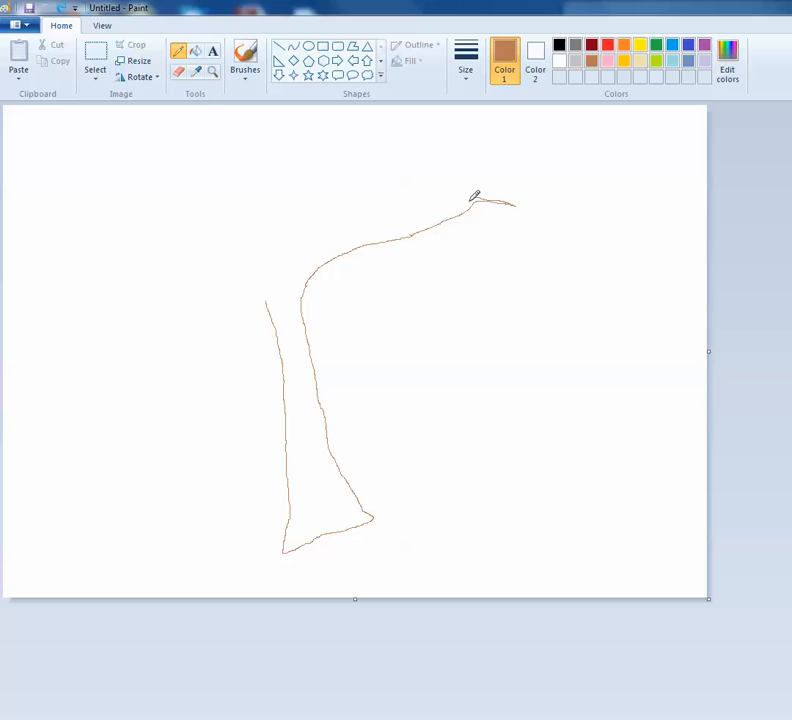
pyautogui.moveTo(470, 205); pyautogui.dragTo(470, 160)
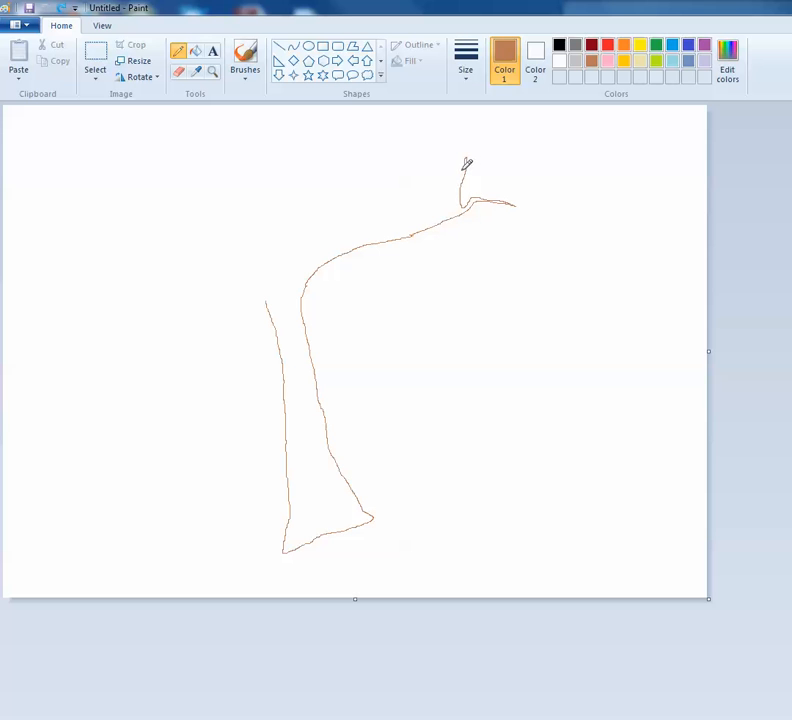
pyautogui.moveTo(463, 155); pyautogui.dragTo(460, 195)
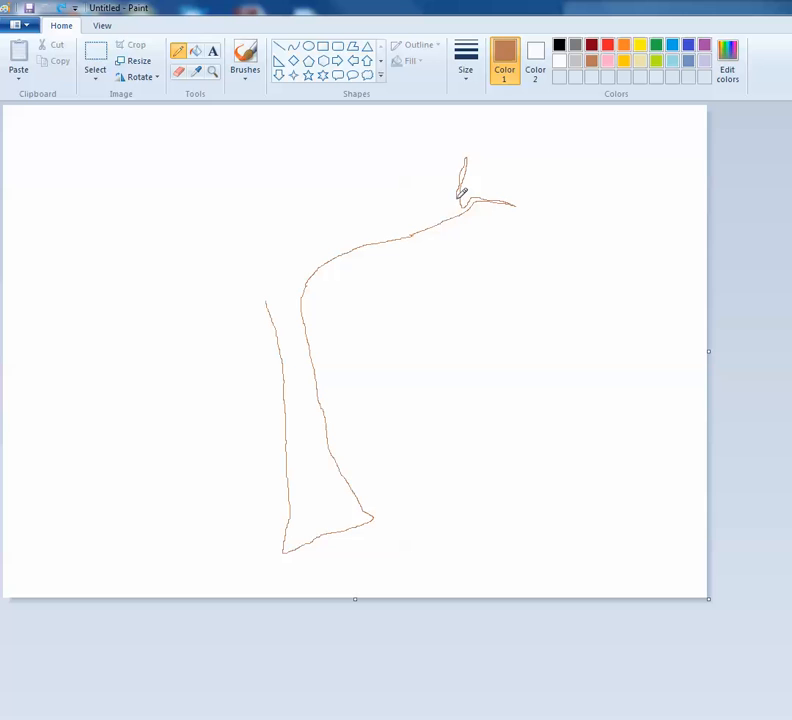
pyautogui.moveTo(460, 190); pyautogui.dragTo(450, 215)
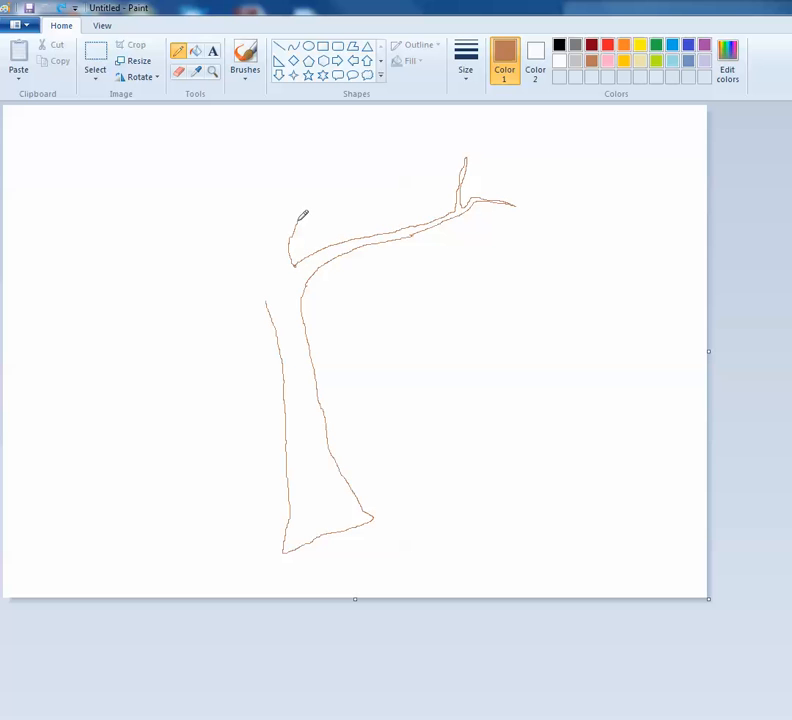
# Step: Outline the forked upper limb and the left branch with its drooping twig
pyautogui.moveTo(300, 215); pyautogui.dragTo(320, 165)
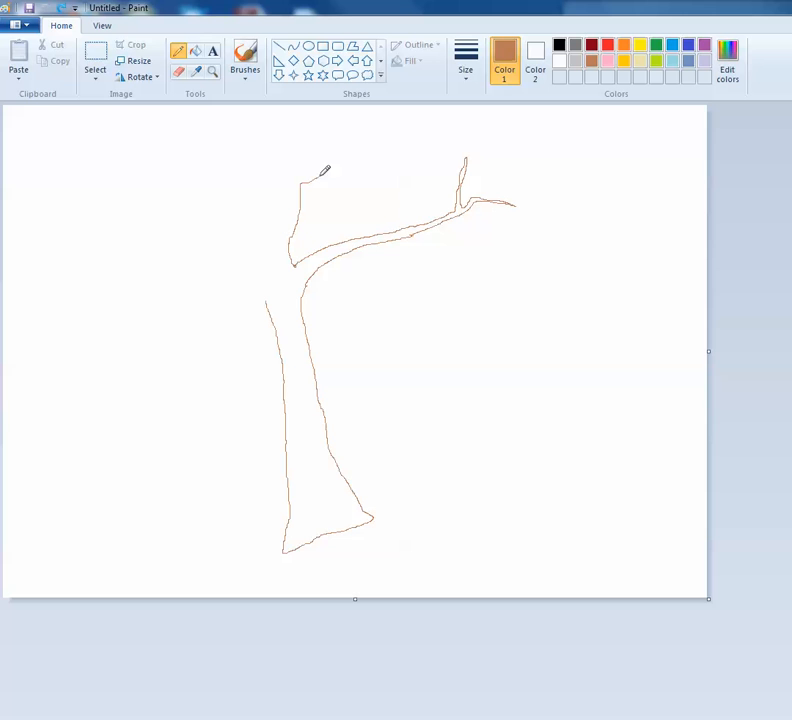
pyautogui.moveTo(335, 157)
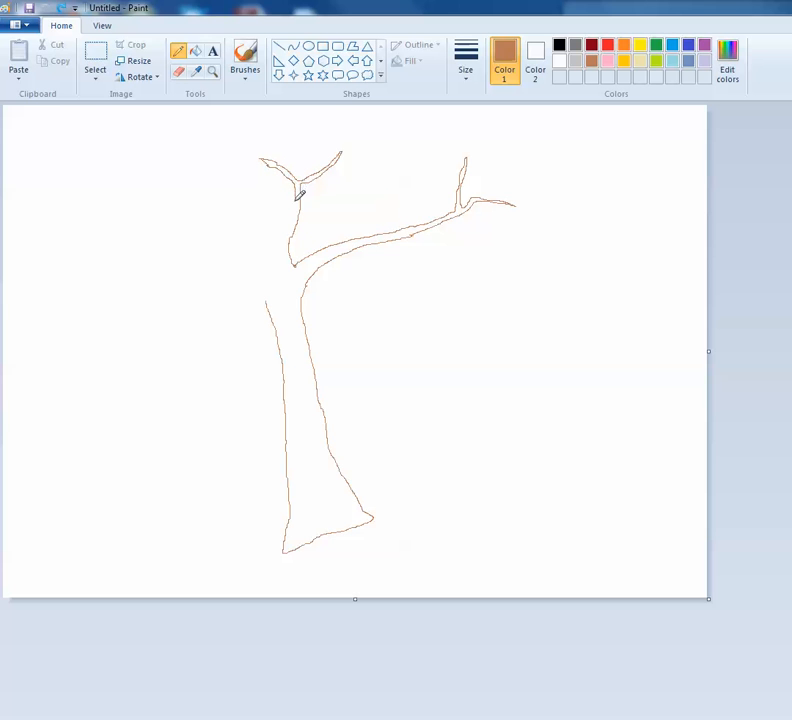
pyautogui.moveTo(300, 190); pyautogui.dragTo(275, 240)
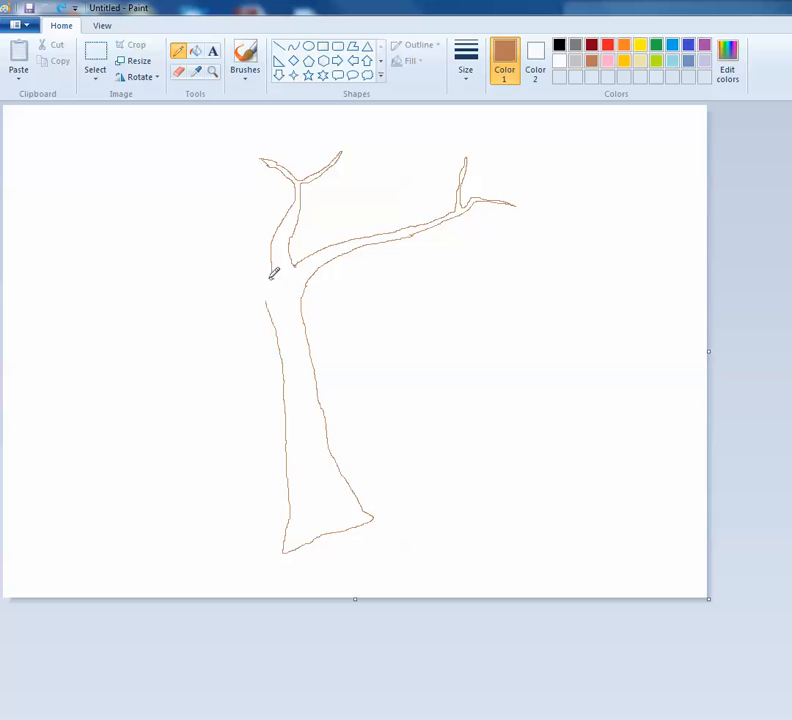
pyautogui.moveTo(272, 275); pyautogui.dragTo(172, 247)
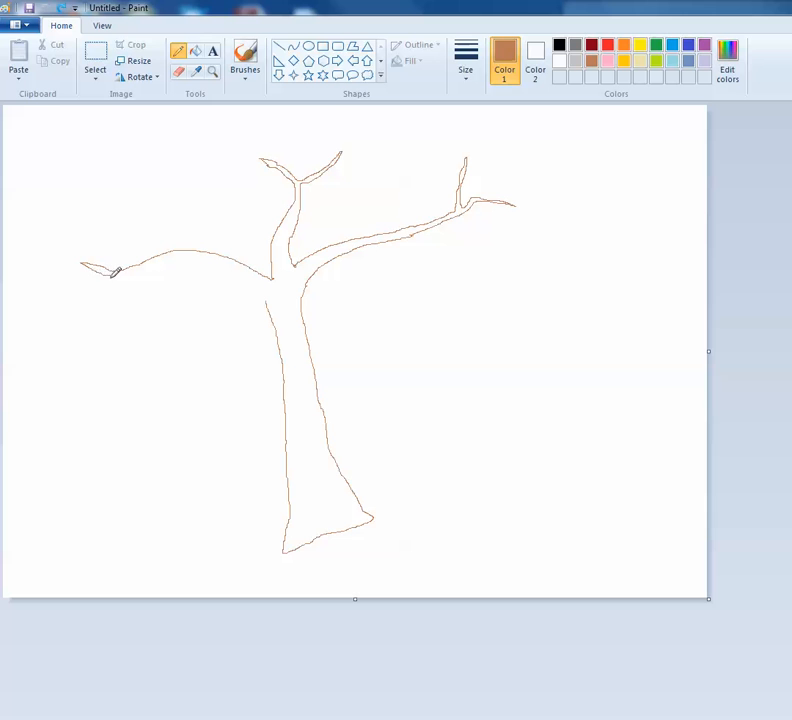
pyautogui.moveTo(100, 275); pyautogui.dragTo(115, 295)
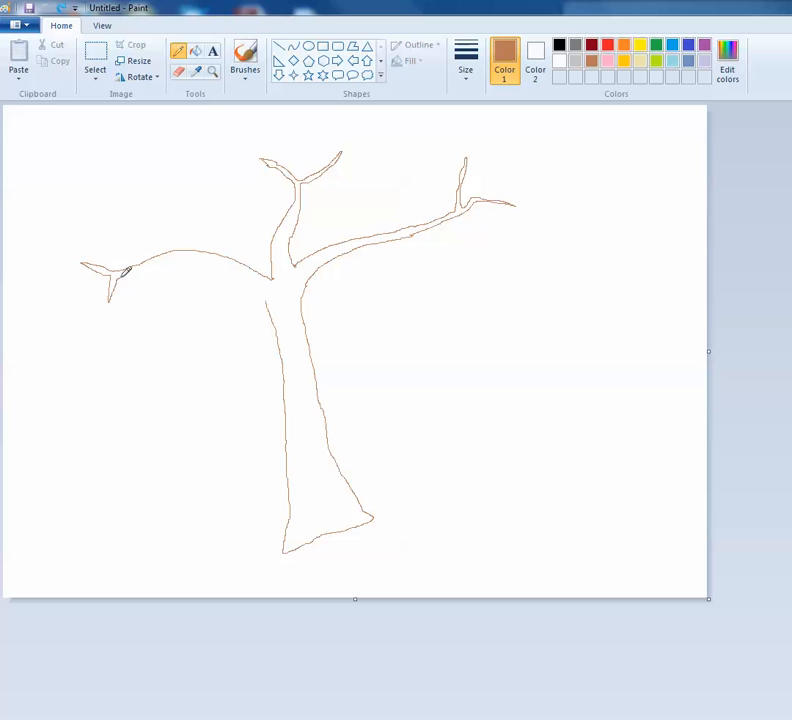
pyautogui.moveTo(112, 273); pyautogui.dragTo(262, 288)
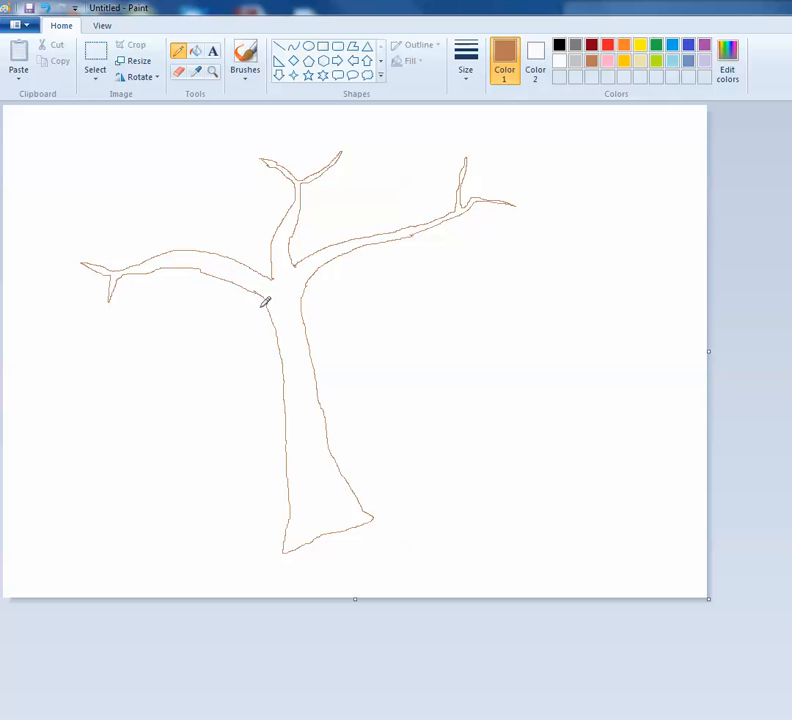
pyautogui.click(197, 53)
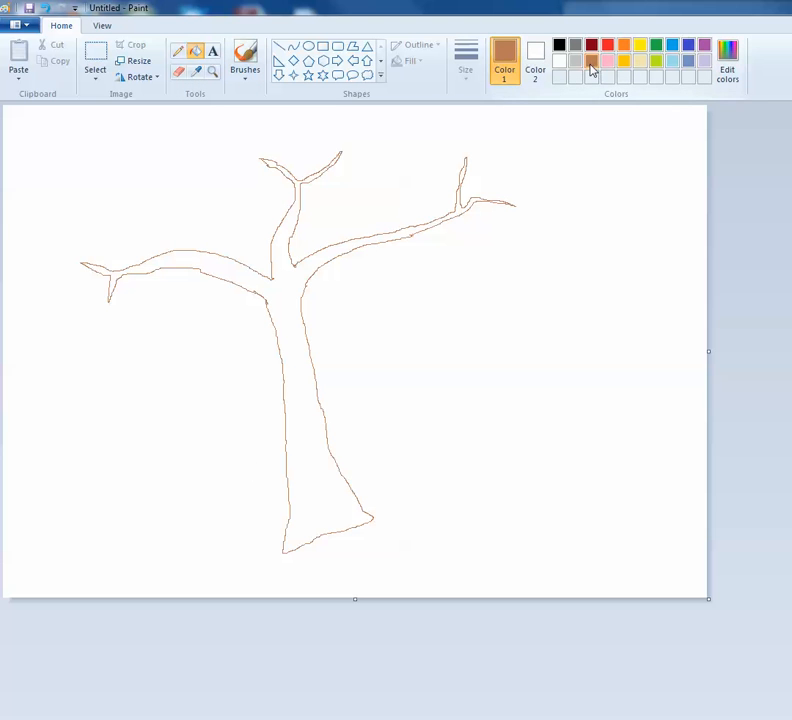
# Step: Fill the trunk and branches outline with solid brown
pyautogui.click(295, 318)
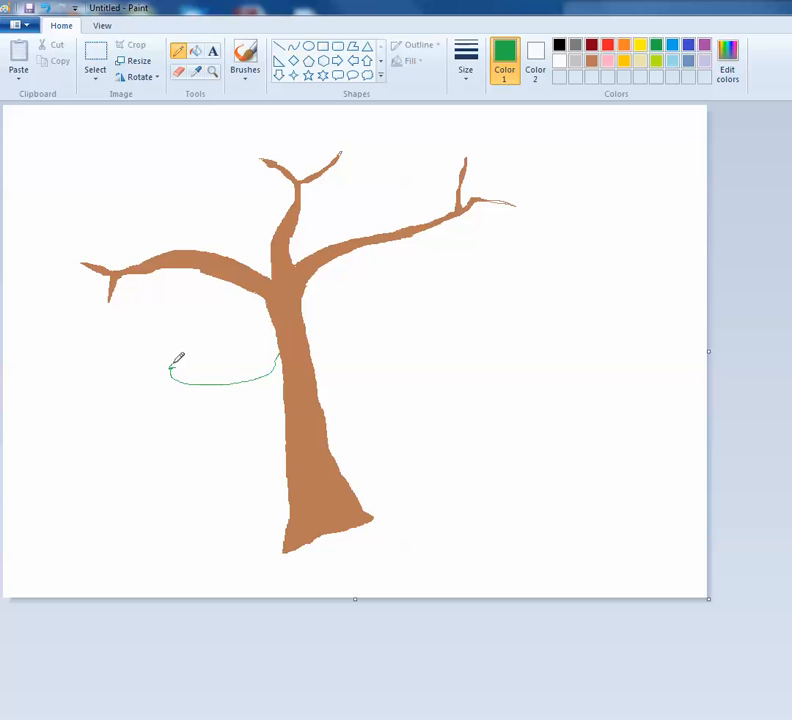
# Step: Draw a bumpy green outline from the left bulge, over the top, down to the trunk
pyautogui.moveTo(178, 360); pyautogui.dragTo(150, 380)
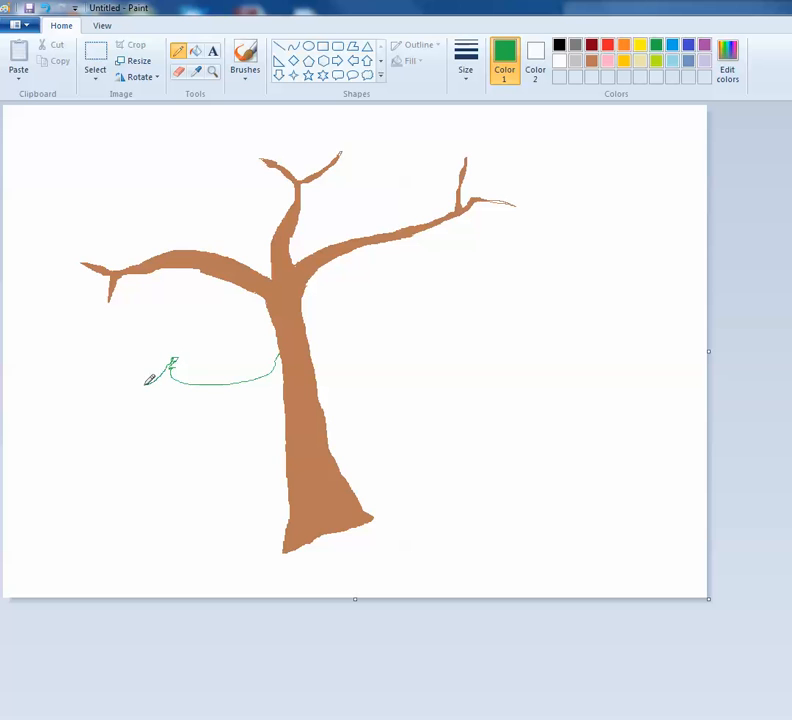
pyautogui.moveTo(170, 365); pyautogui.dragTo(48, 305)
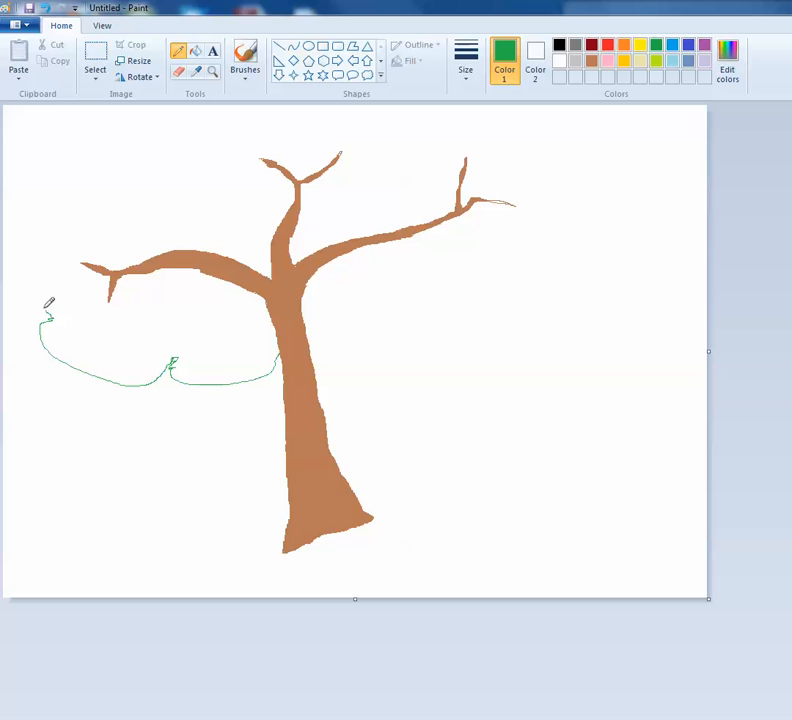
pyautogui.moveTo(48, 305); pyautogui.dragTo(73, 165)
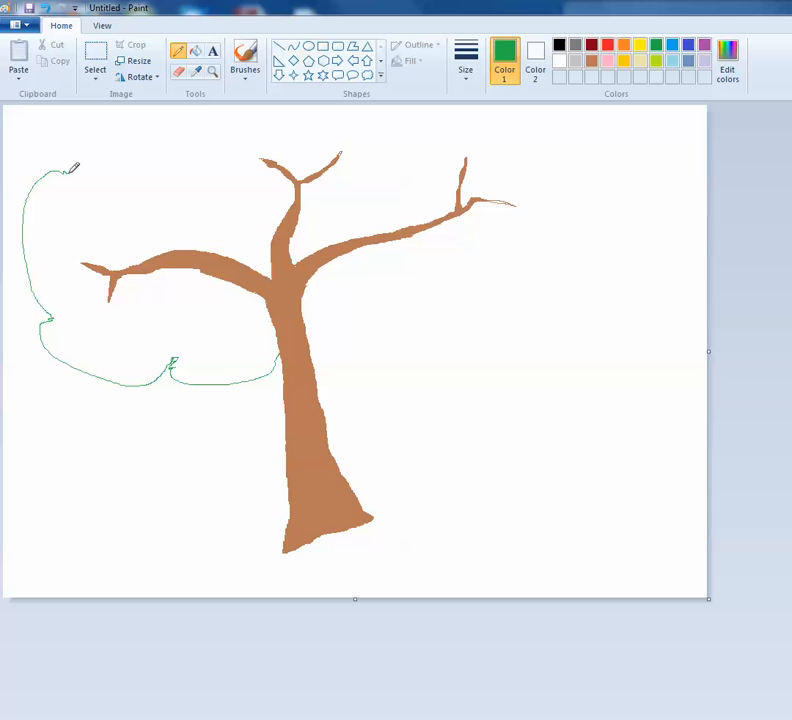
pyautogui.moveTo(75, 165); pyautogui.dragTo(285, 115)
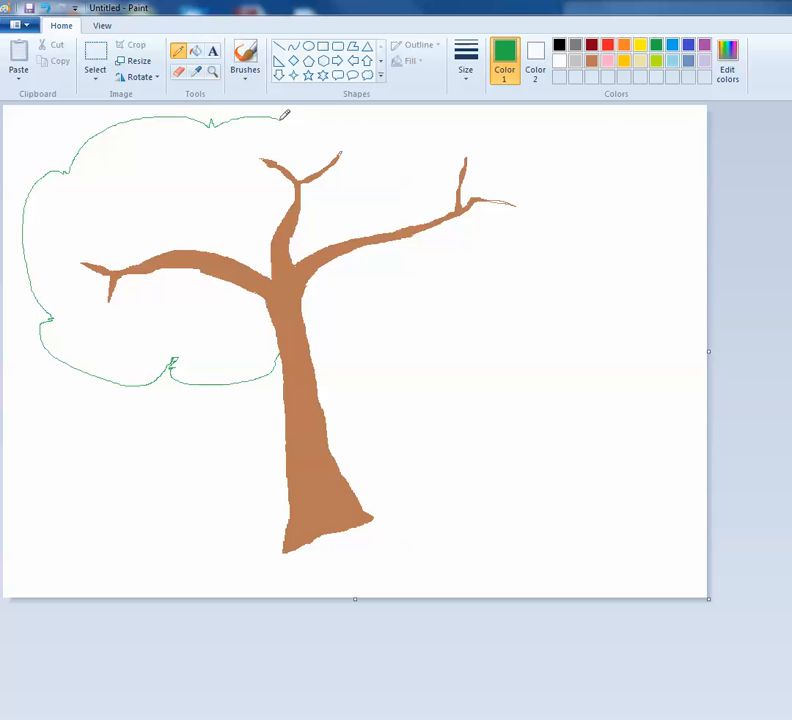
pyautogui.moveTo(285, 118); pyautogui.dragTo(410, 128)
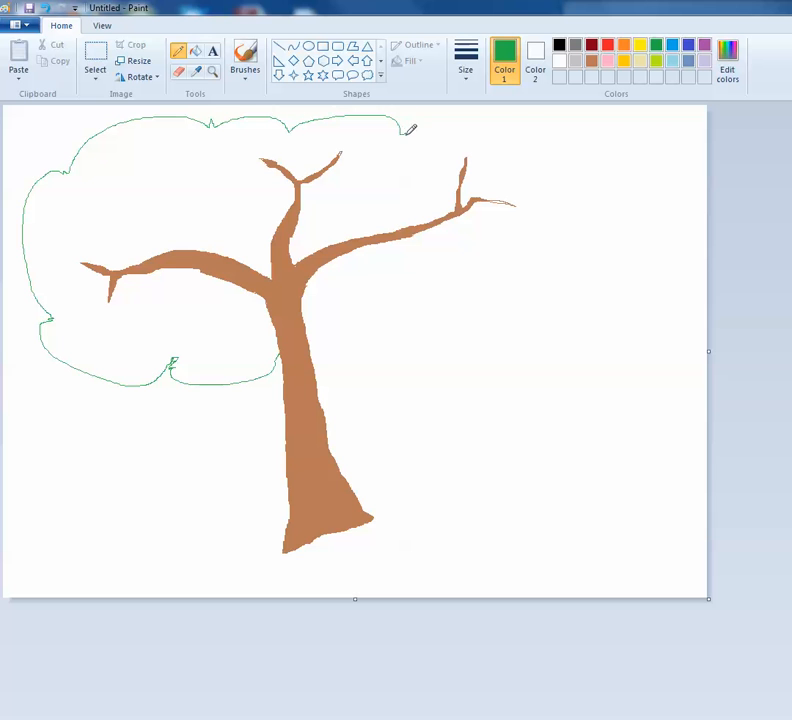
pyautogui.moveTo(410, 125); pyautogui.dragTo(497, 312)
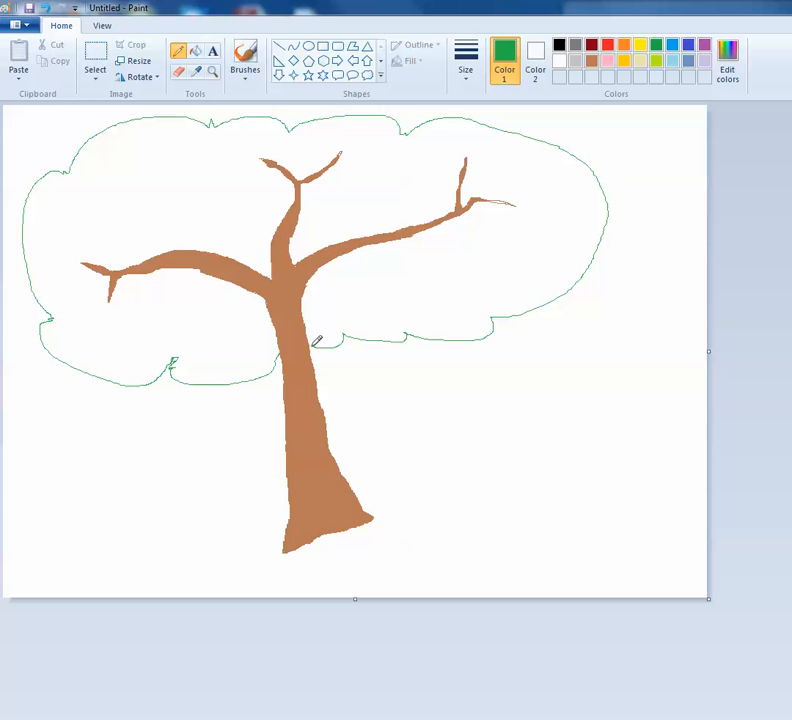
pyautogui.moveTo(315, 340)
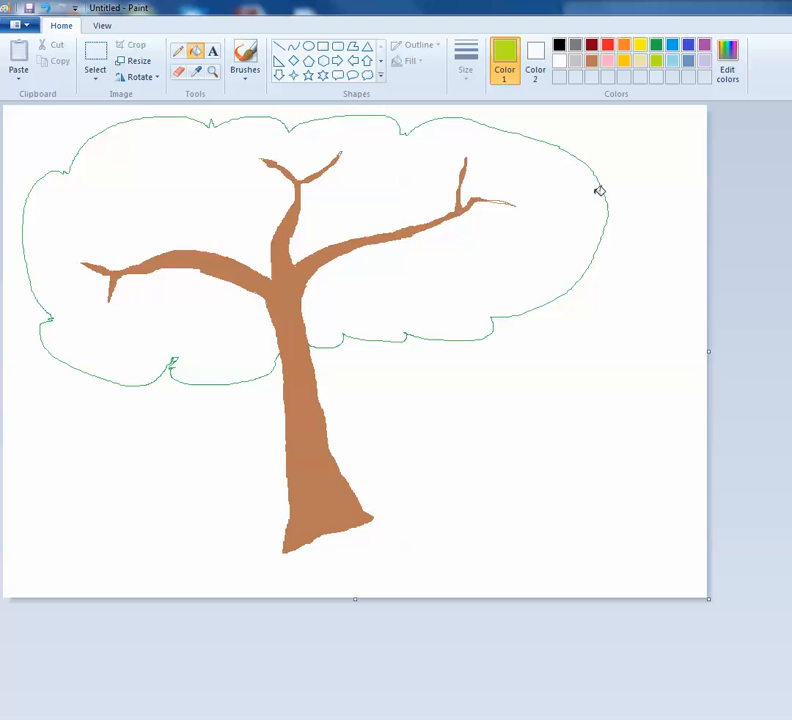
# Step: Fill the inside of the green canopy outline with lime green
pyautogui.click(560, 184)
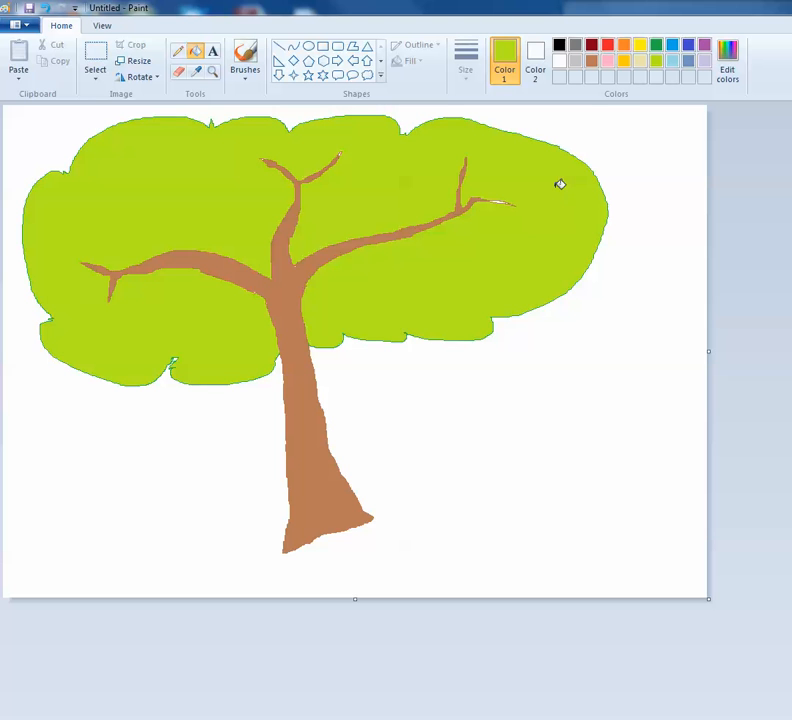
pyautogui.moveTo(224, 118)
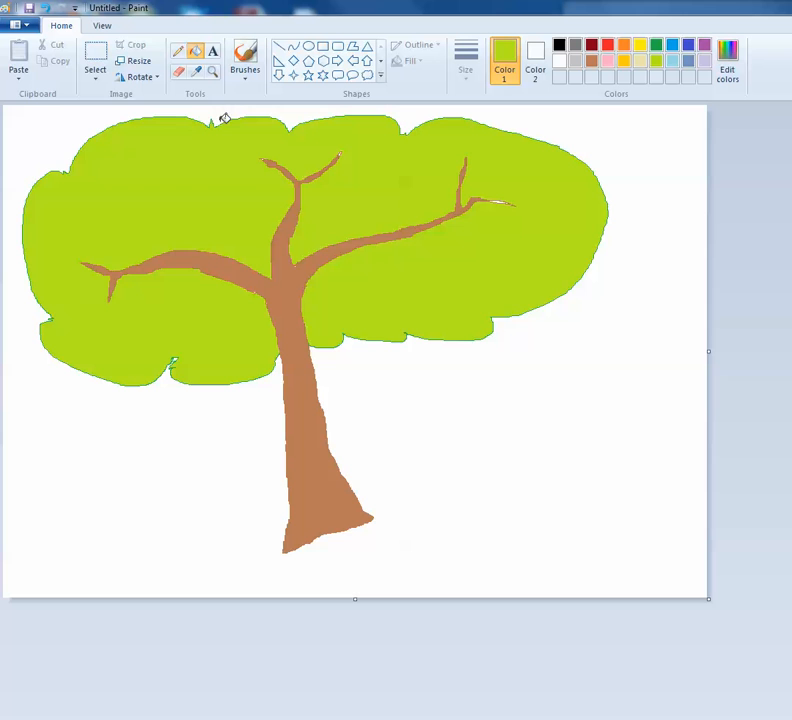